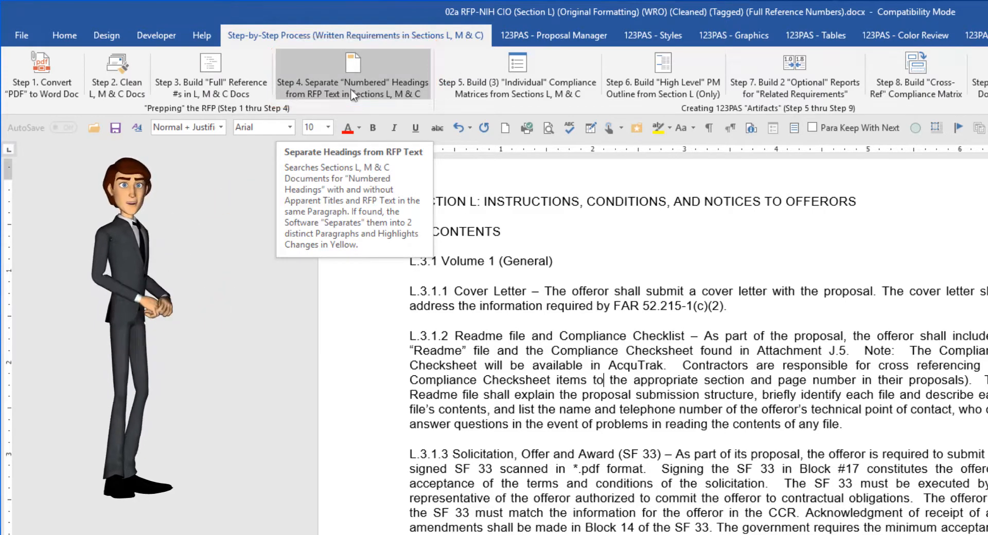
mouse_move(402, 266)
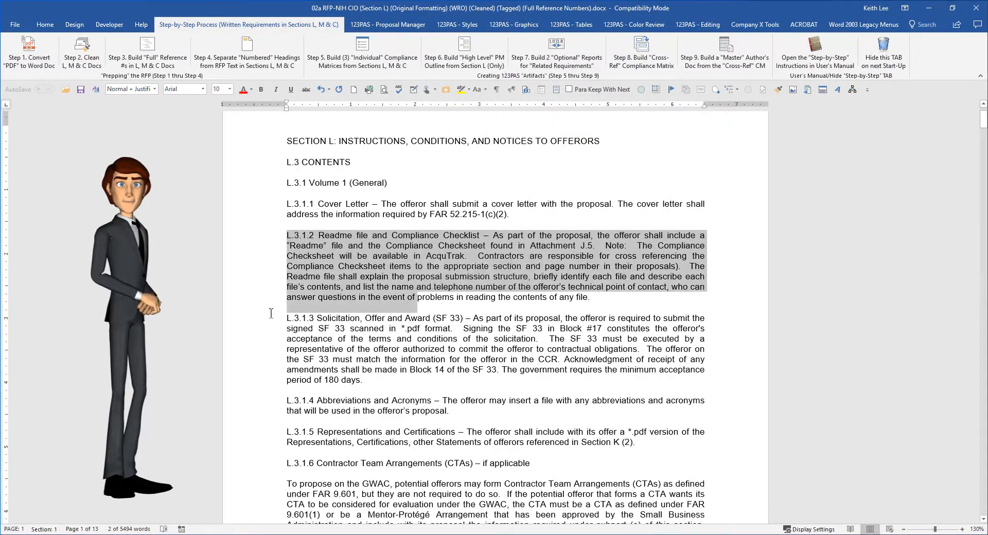
Start Step 4, the automatic separation of numbered headings from their paragraph text.
left_click(246, 53)
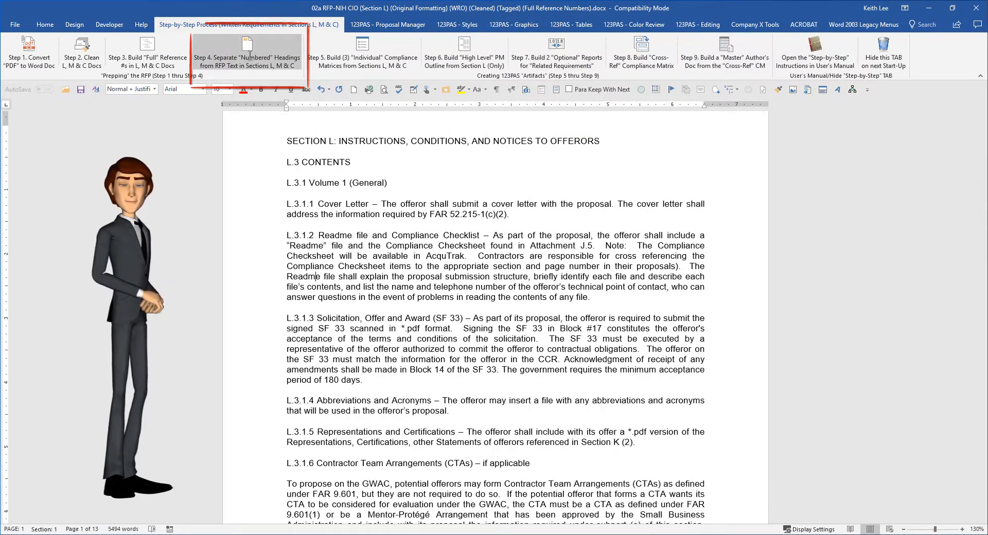
left_click(247, 52)
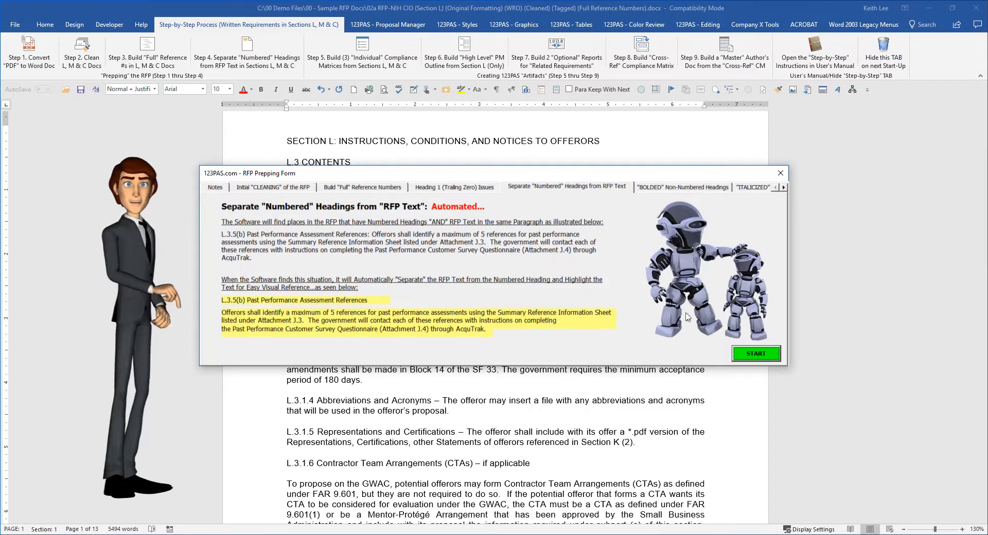
left_click(780, 172)
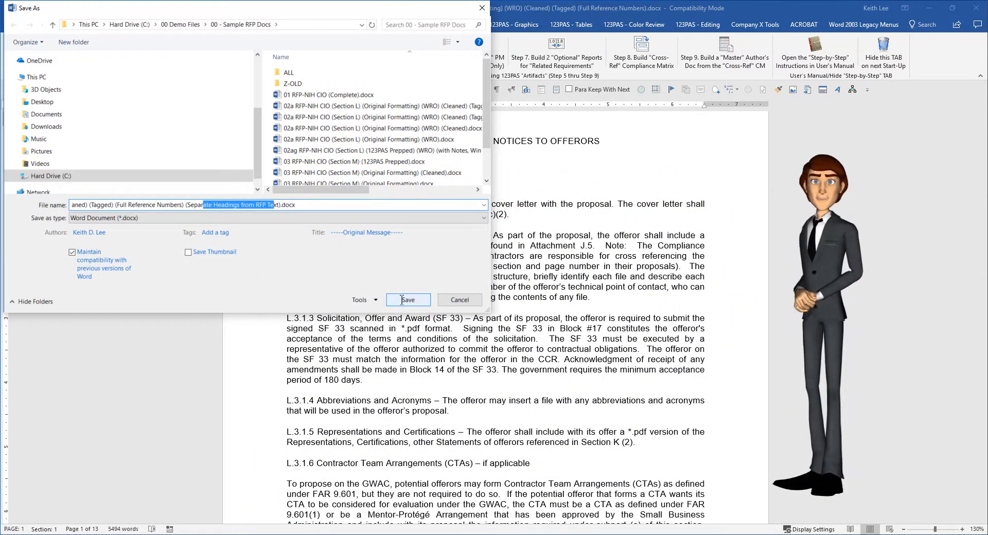
Save the copy as 'Separate Headings from RFP Text' and confirm the 123PAS completion message.
left_click(407, 299)
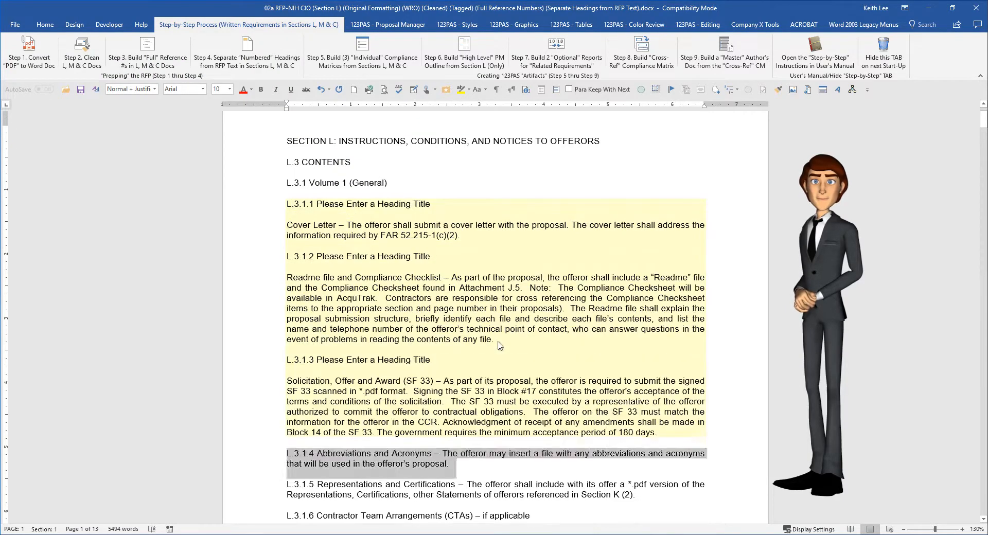
scroll("down", 3)
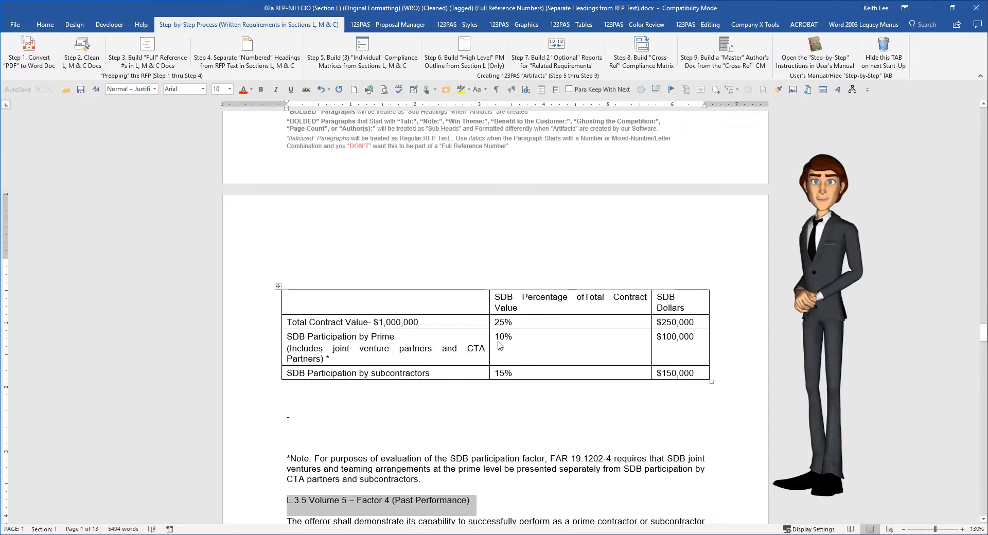
scroll("down", 3)
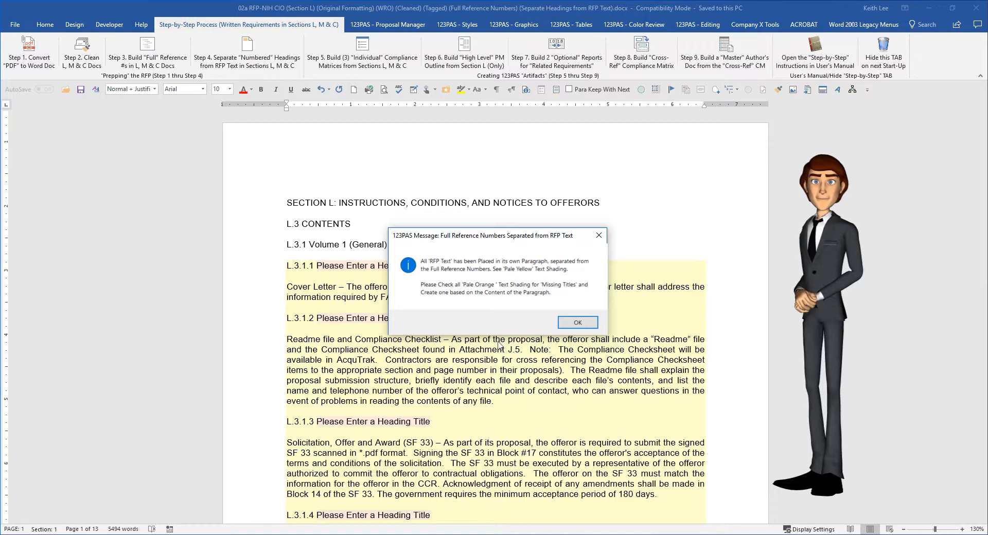
left_click(576, 322)
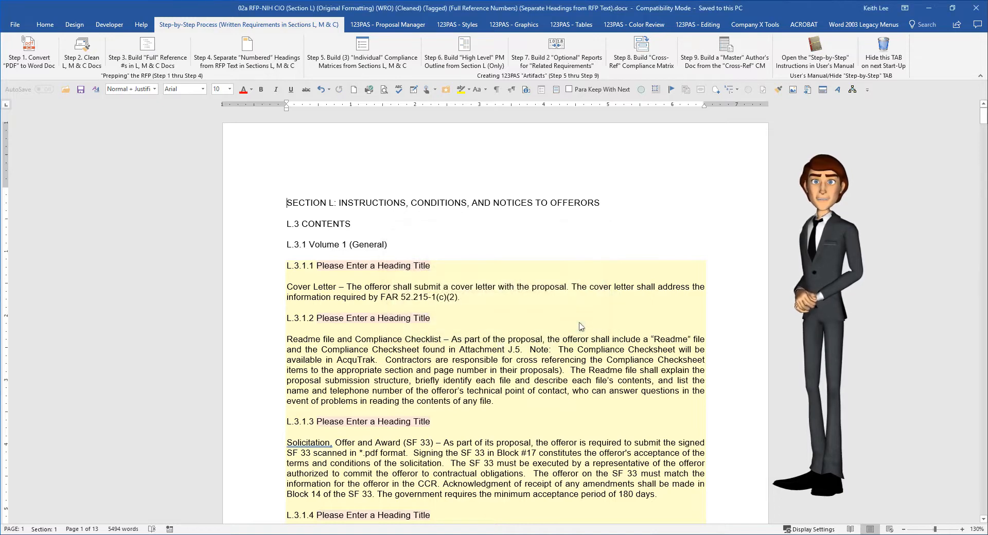
Replace heading L.3.1.1's placeholder title with 'Cover Letter' taken from its paragraph.
double_click(310, 287)
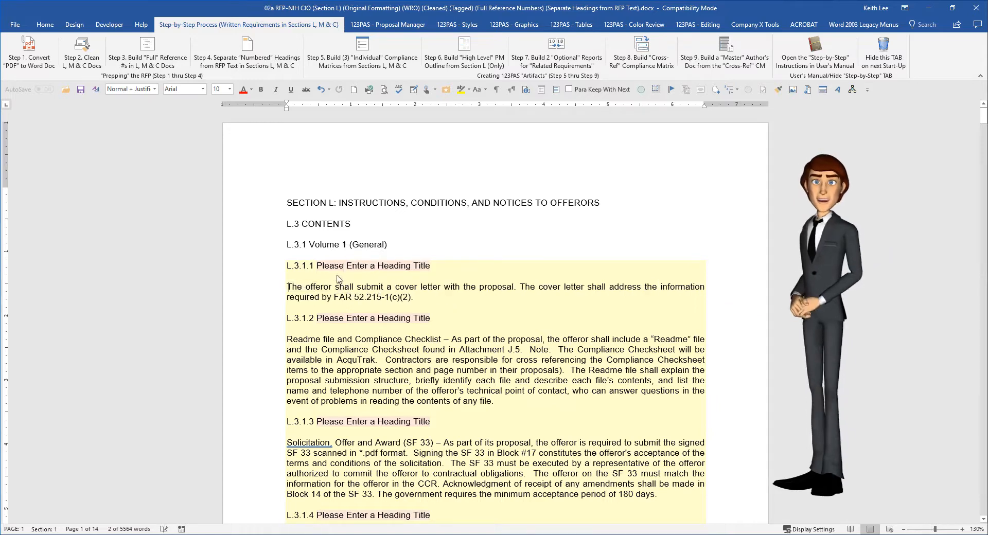
double_click(372, 265)
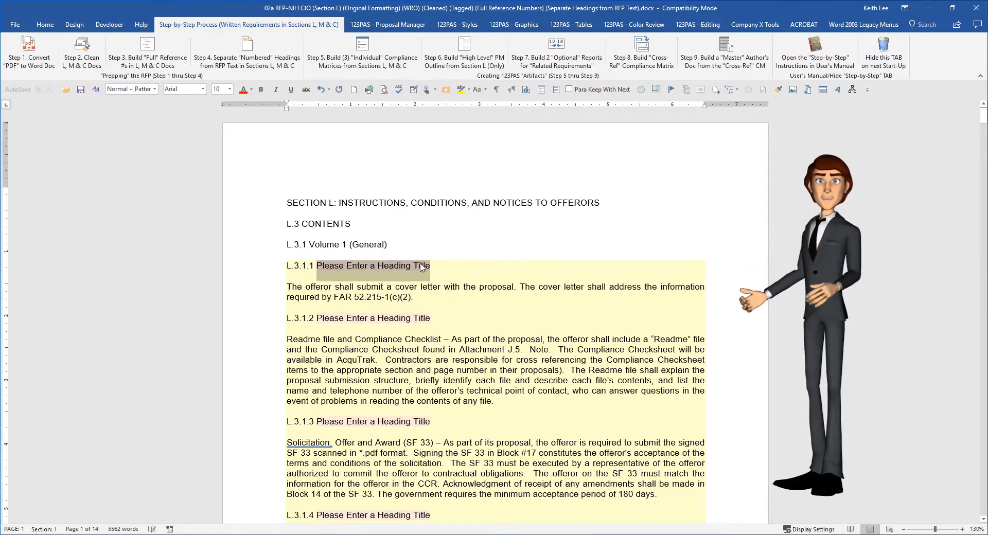
type("Cover Letter")
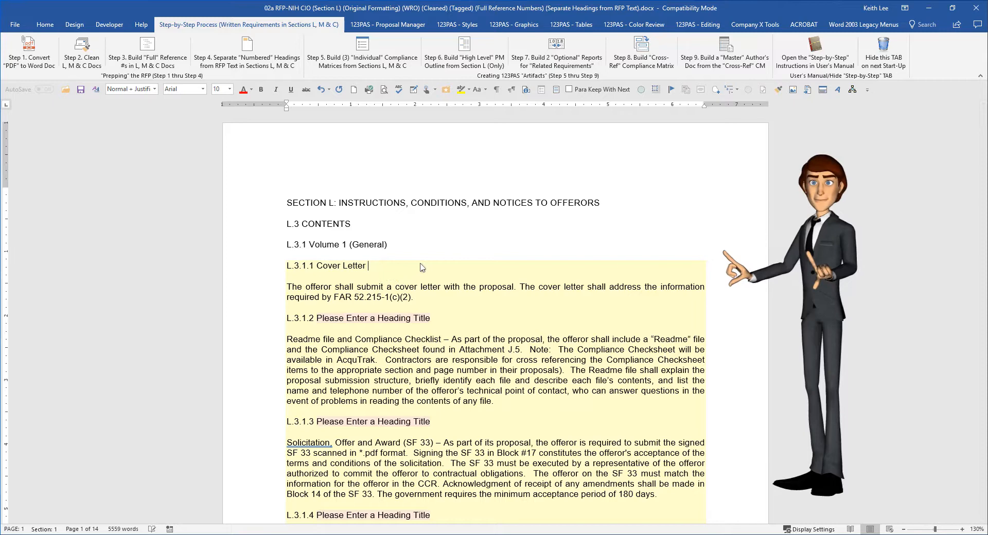
Move 'Readme file and Compliance Checklist –' out of the L.3.1.2 paragraph for its heading.
double_click(303, 339)
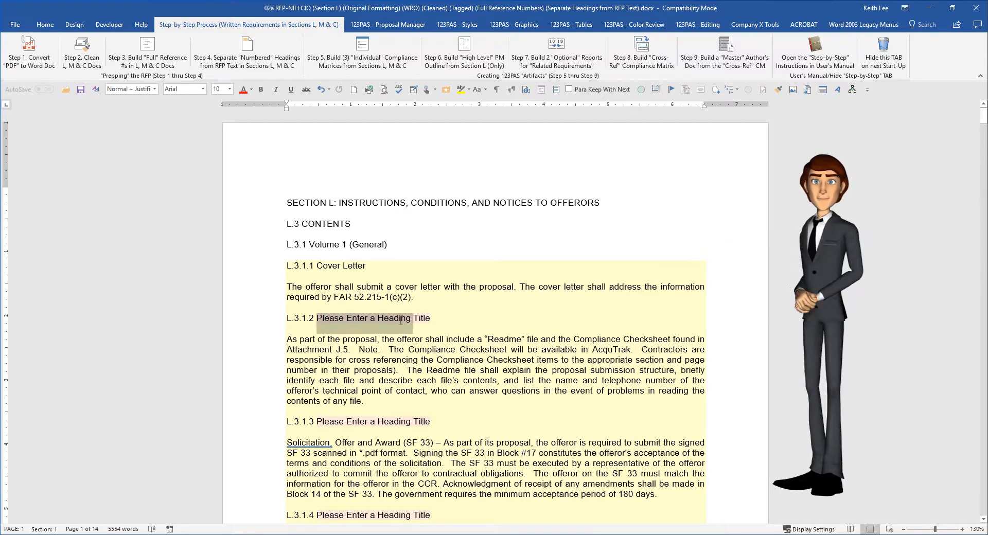
type("Readme file and Compliance Checklist –")
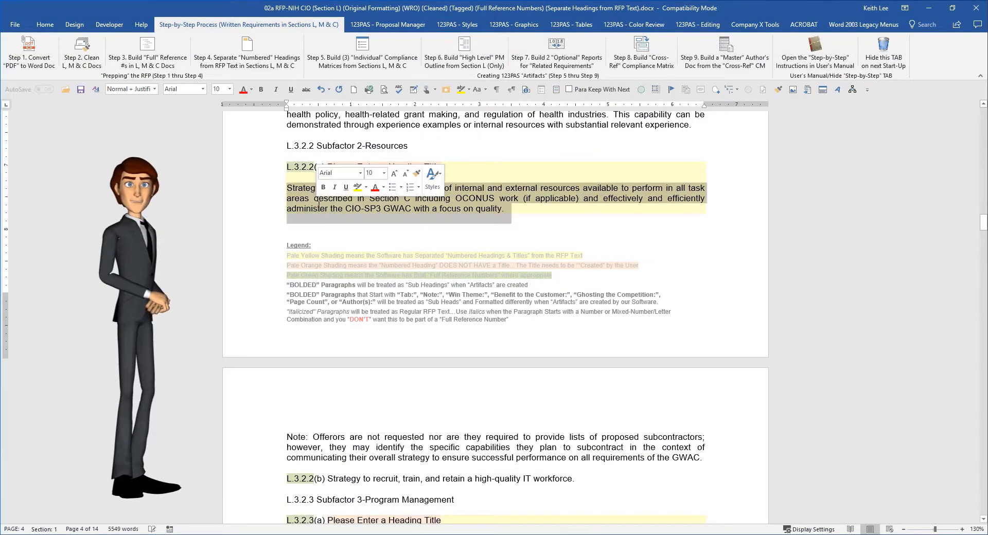
Title heading L.3.2.2(a) with 'internal and external resources' copied from its paragraph.
left_click(299, 215)
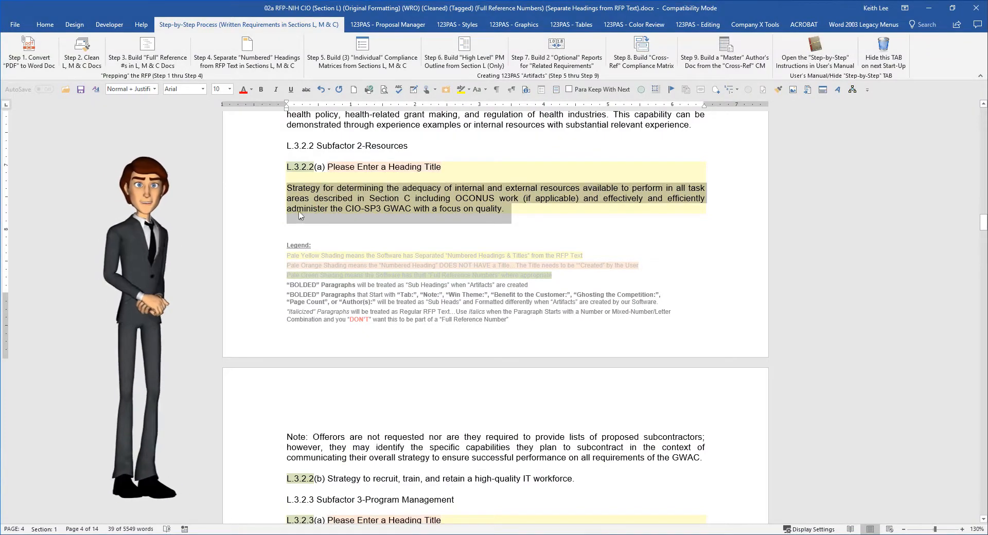
left_click(445, 198)
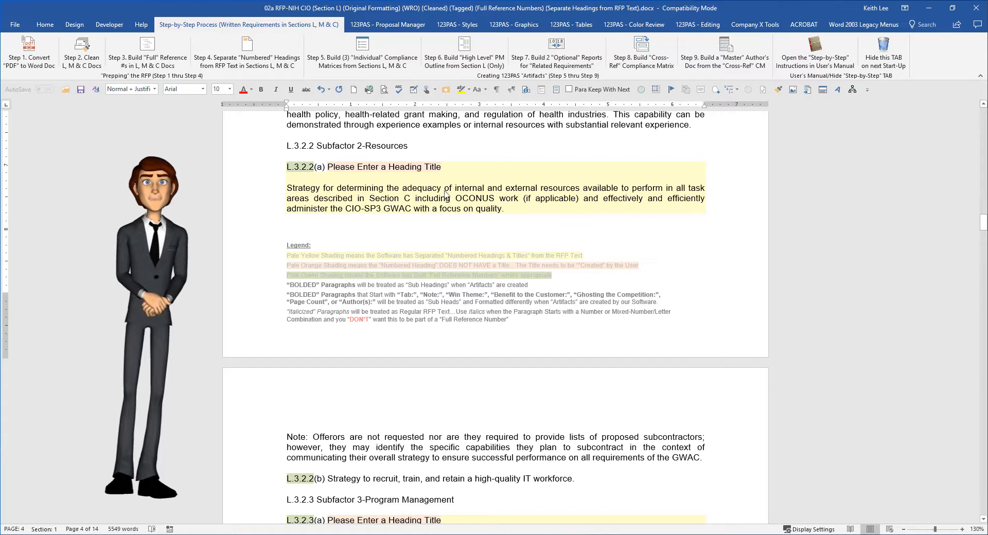
left_click_drag(450, 188, 581, 189)
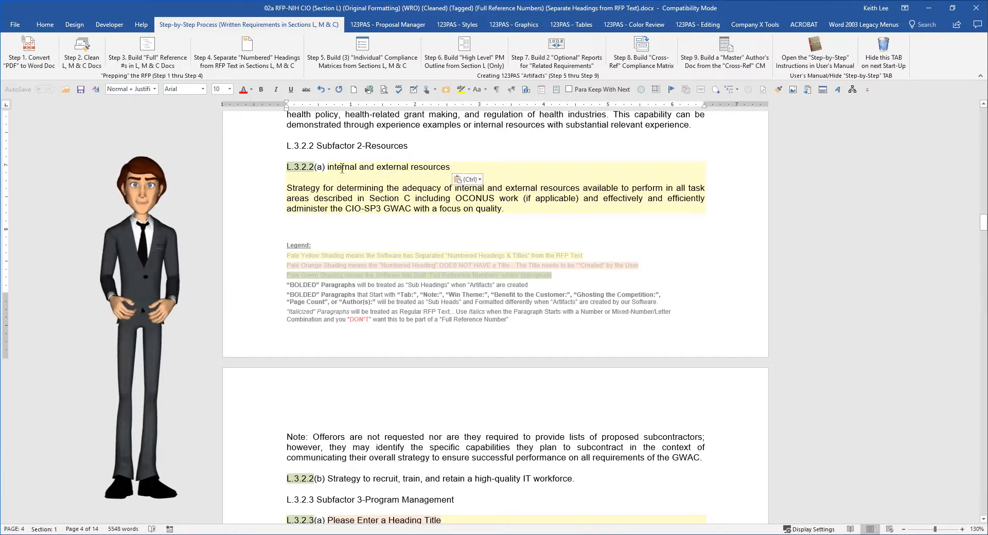
left_click_drag(328, 167, 450, 167)
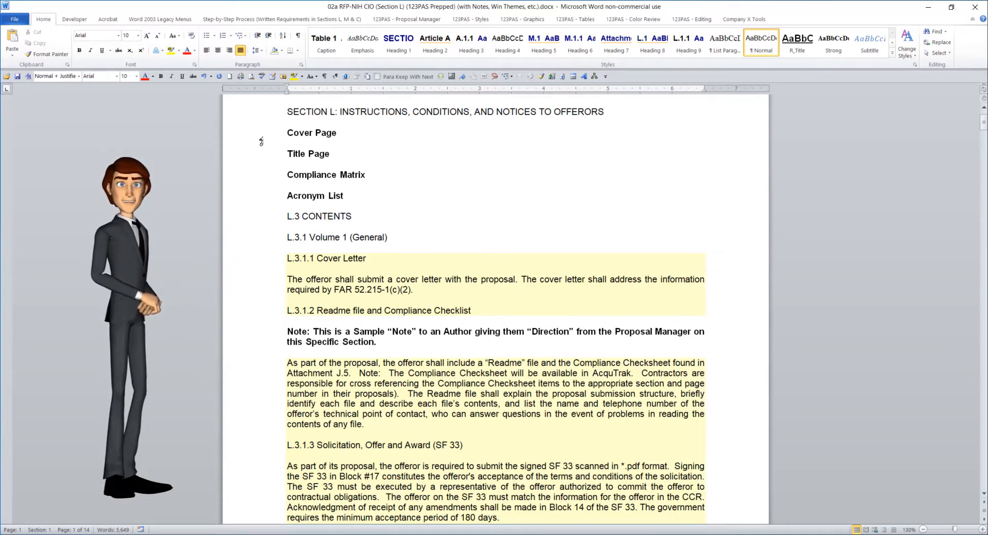
Review the prepped document's bold Note paragraph and its Win Theme and Page Count lines.
left_click_drag(287, 133, 365, 175)
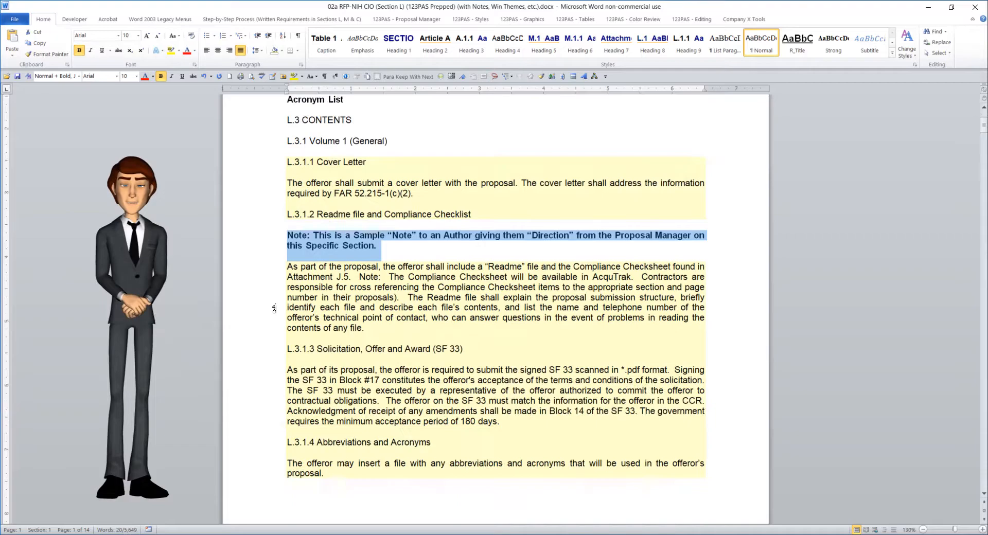
scroll("down", 3)
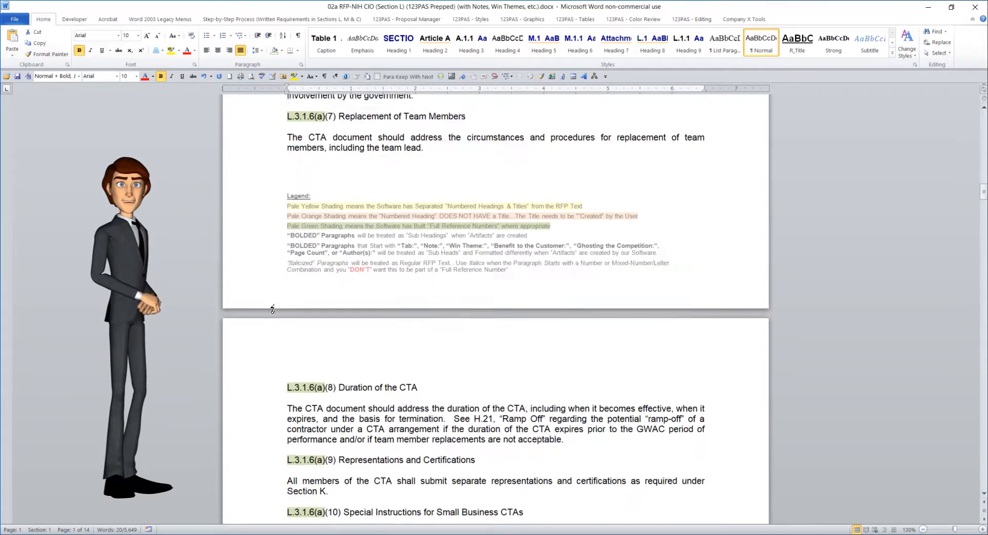
scroll("down", 3)
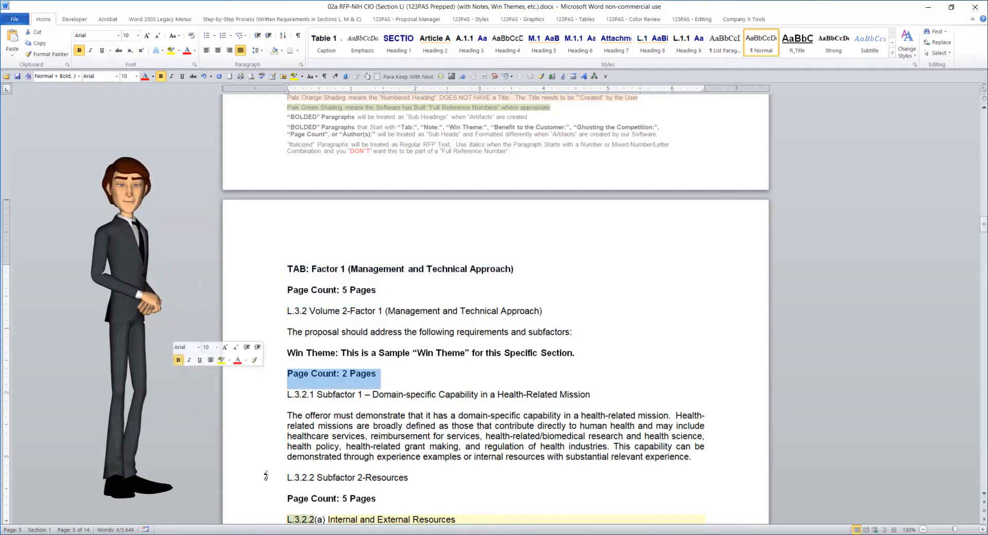
scroll("down", 3)
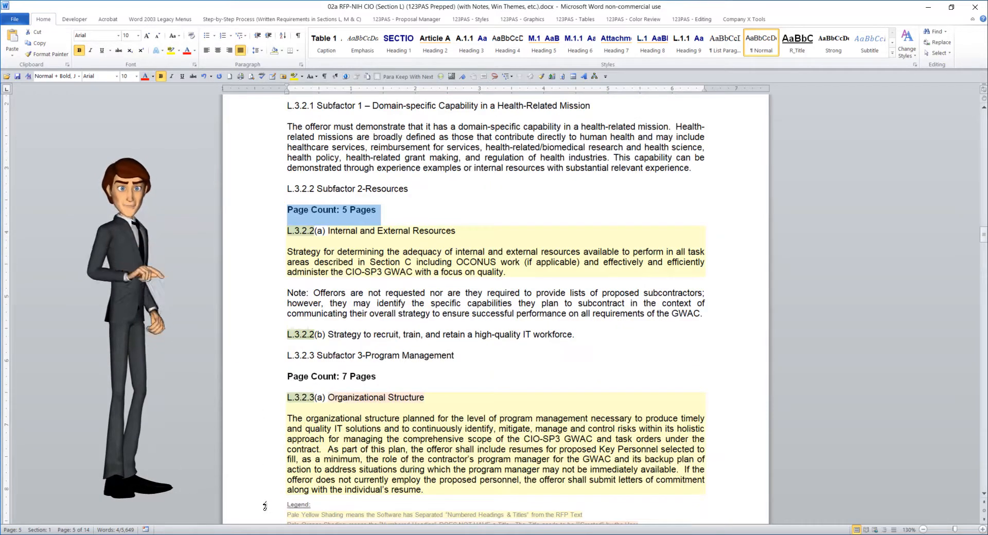
scroll("down", 3)
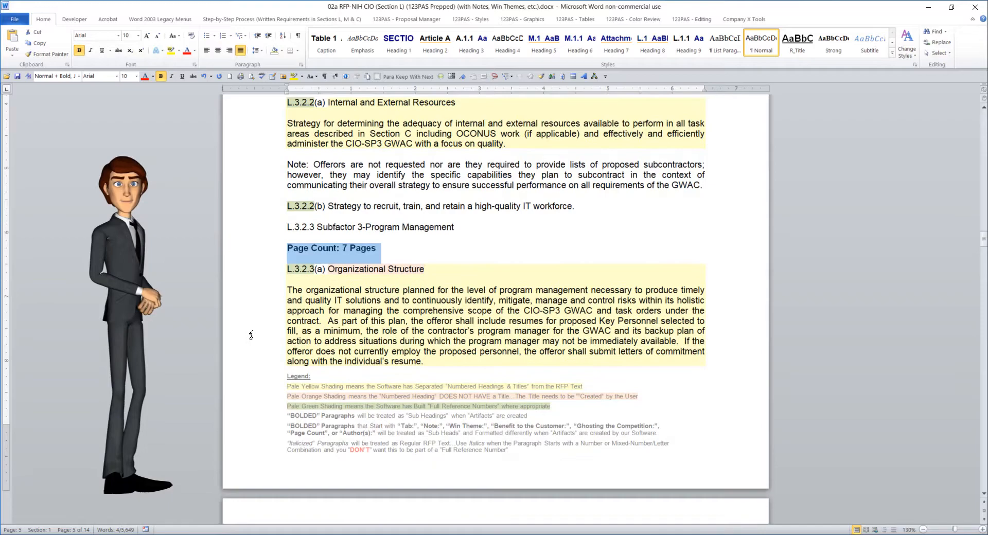
scroll("down", 3)
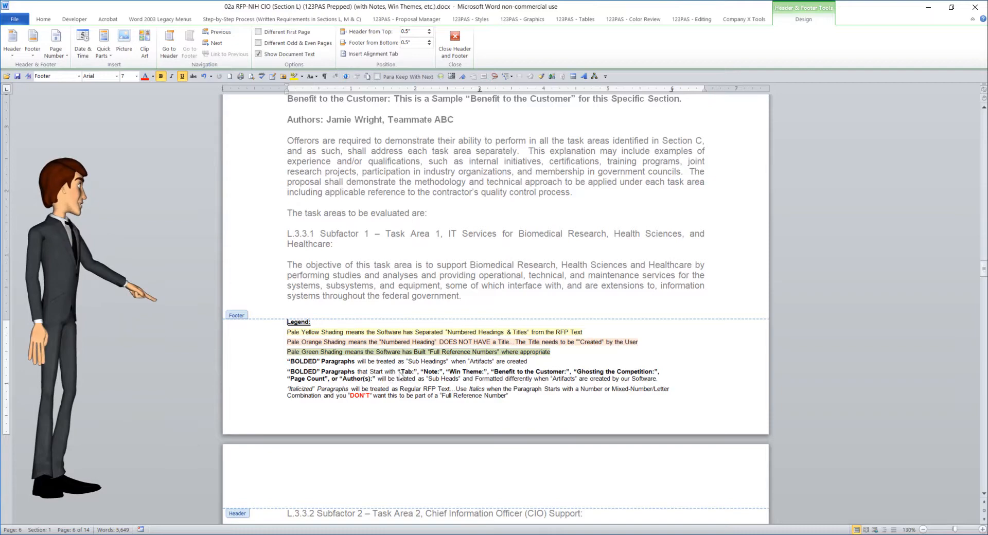
Select the Tab:, Note:, Win Theme: lead-ins in the footer's shading legend.
left_click_drag(399, 372, 463, 372)
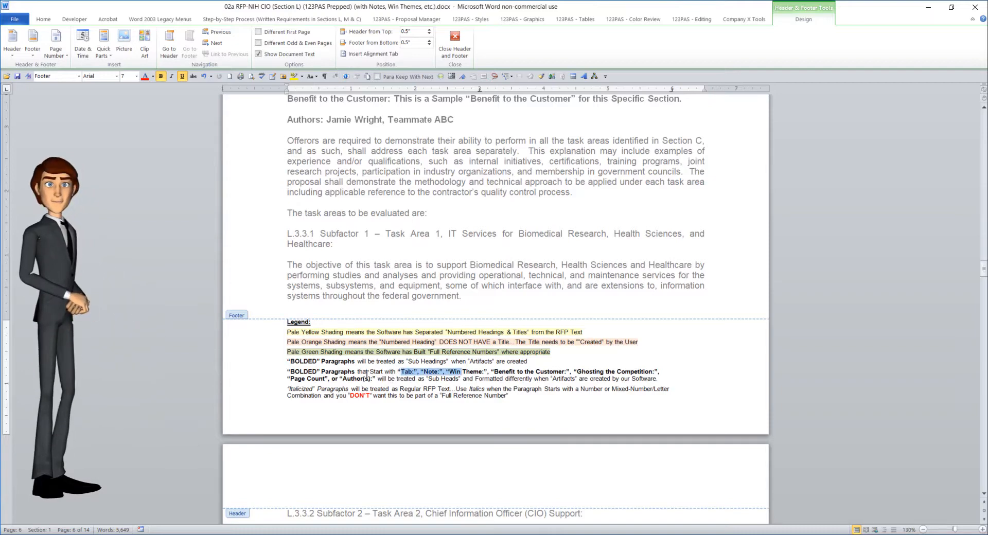